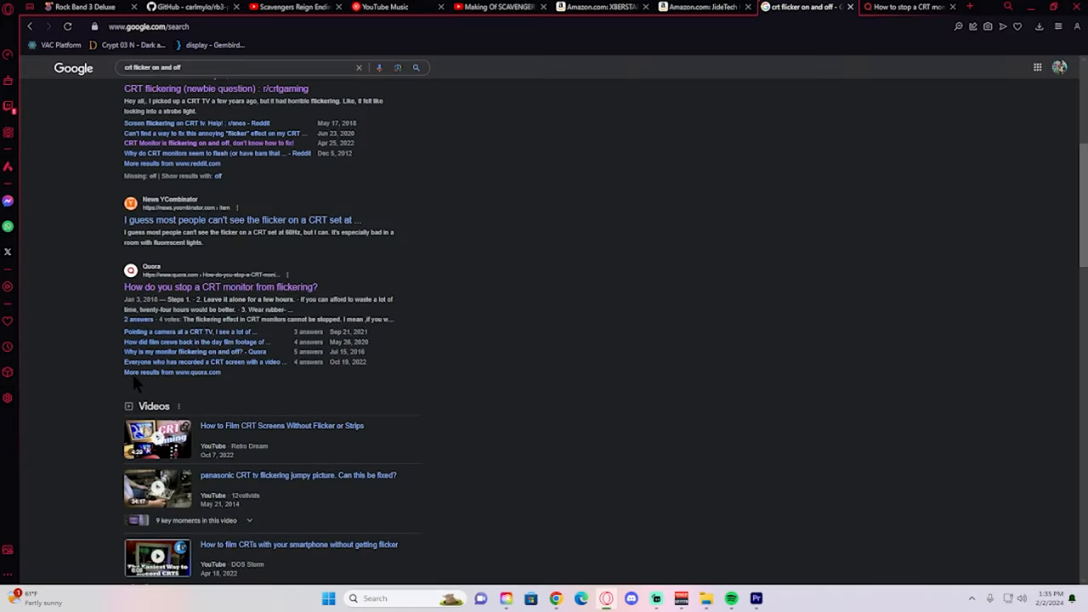
Step: Read the Quora thread on stopping CRT monitor flicker, down through the capacitor answer
left_click(220, 286)
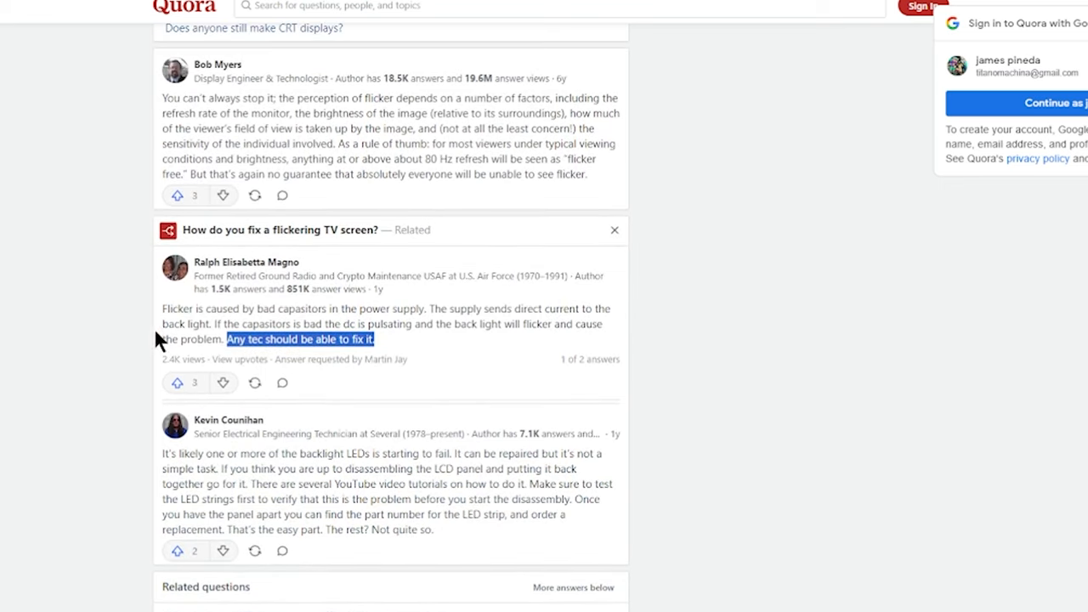
scroll("down", 3)
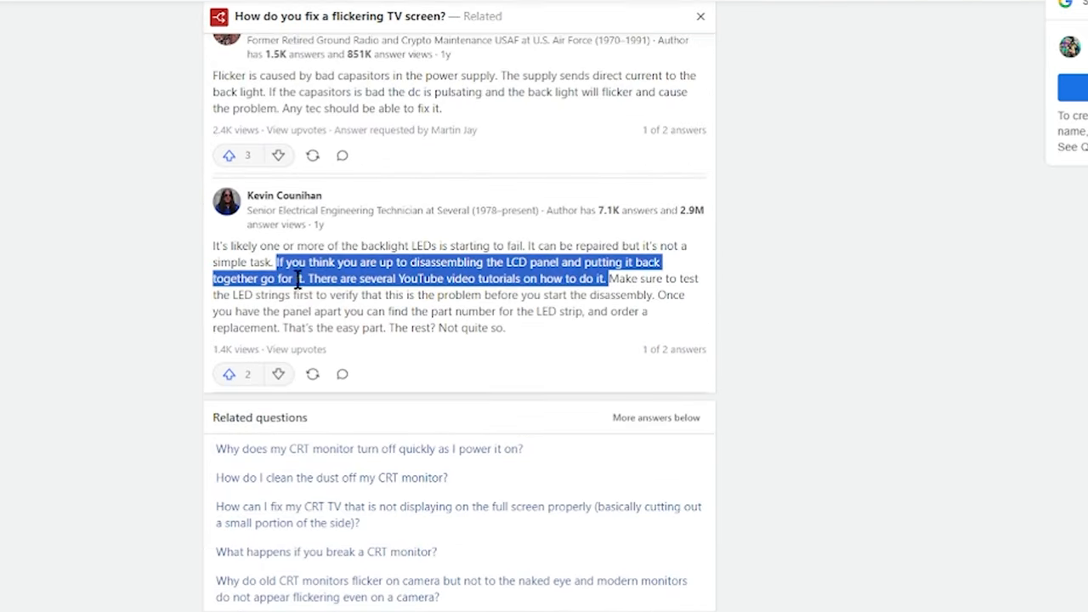
scroll("down", 3)
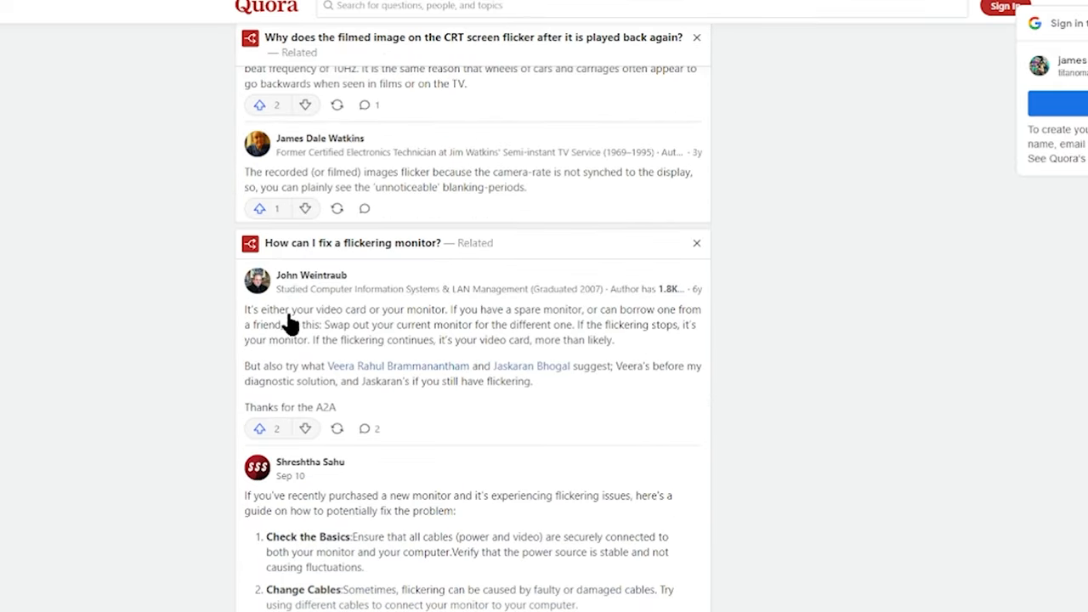
mouse_move(646, 326)
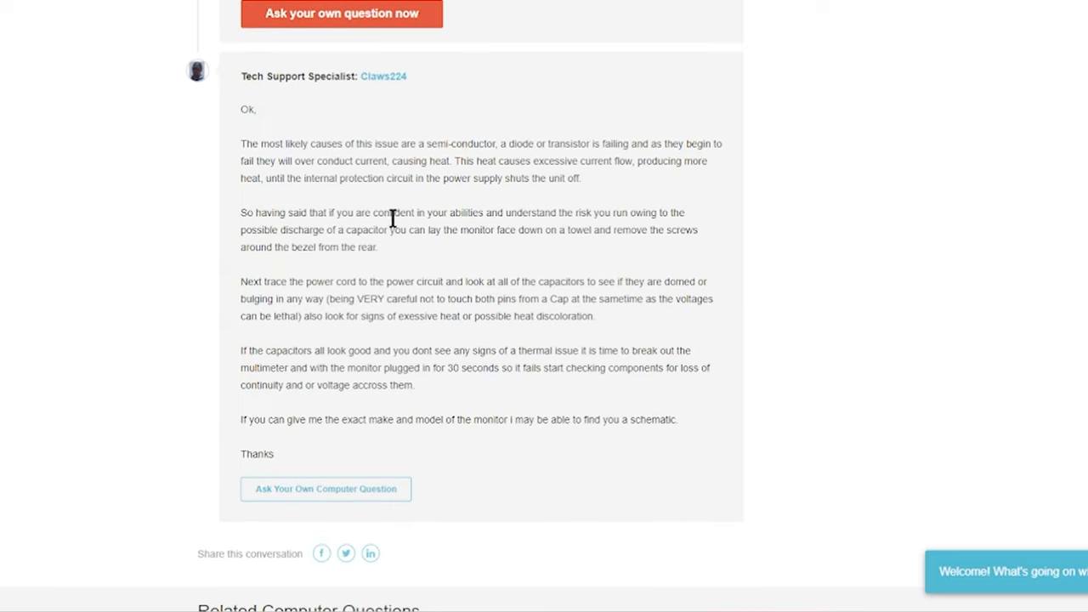
mouse_move(524, 265)
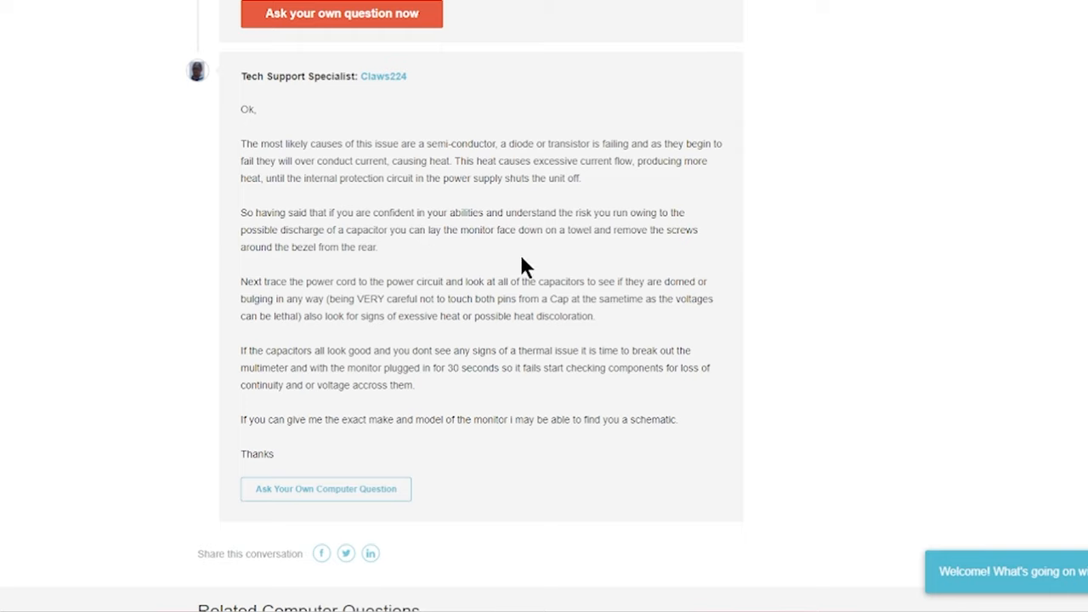